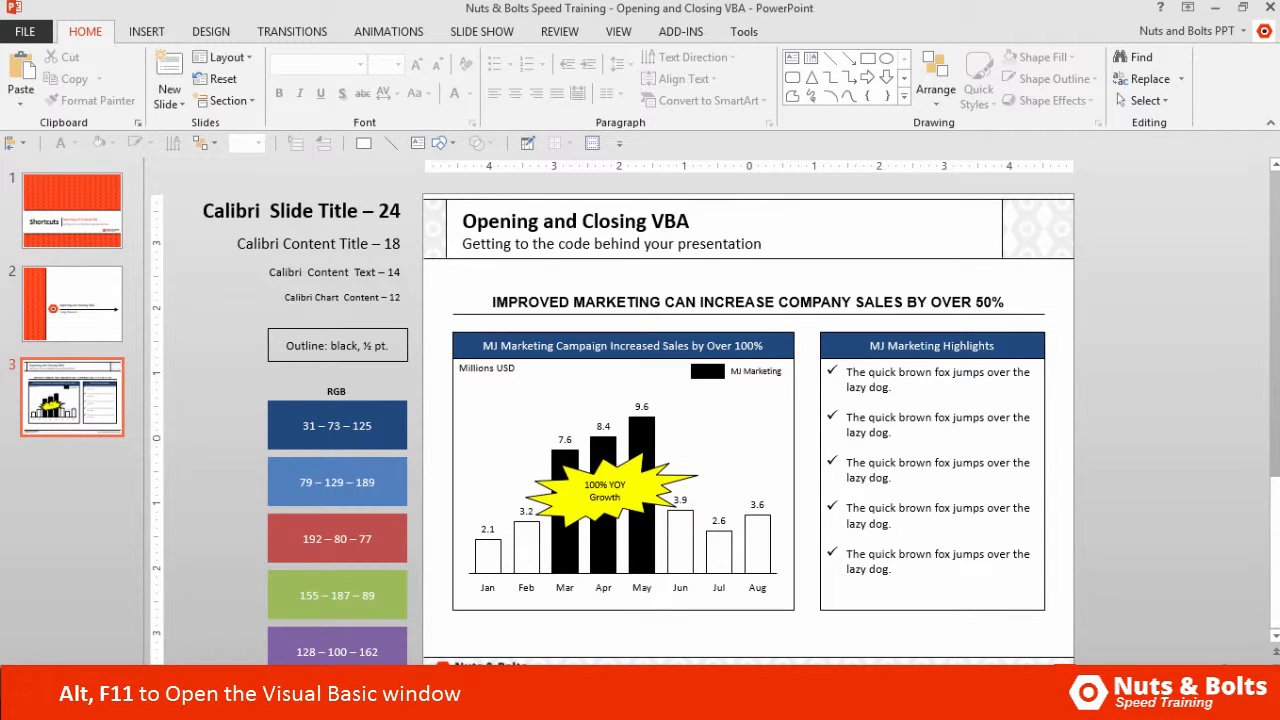
# - Bring up the Visual Basic for Applications editor for the training presentation via Alt+F11
pyautogui.press('Alt+F11')
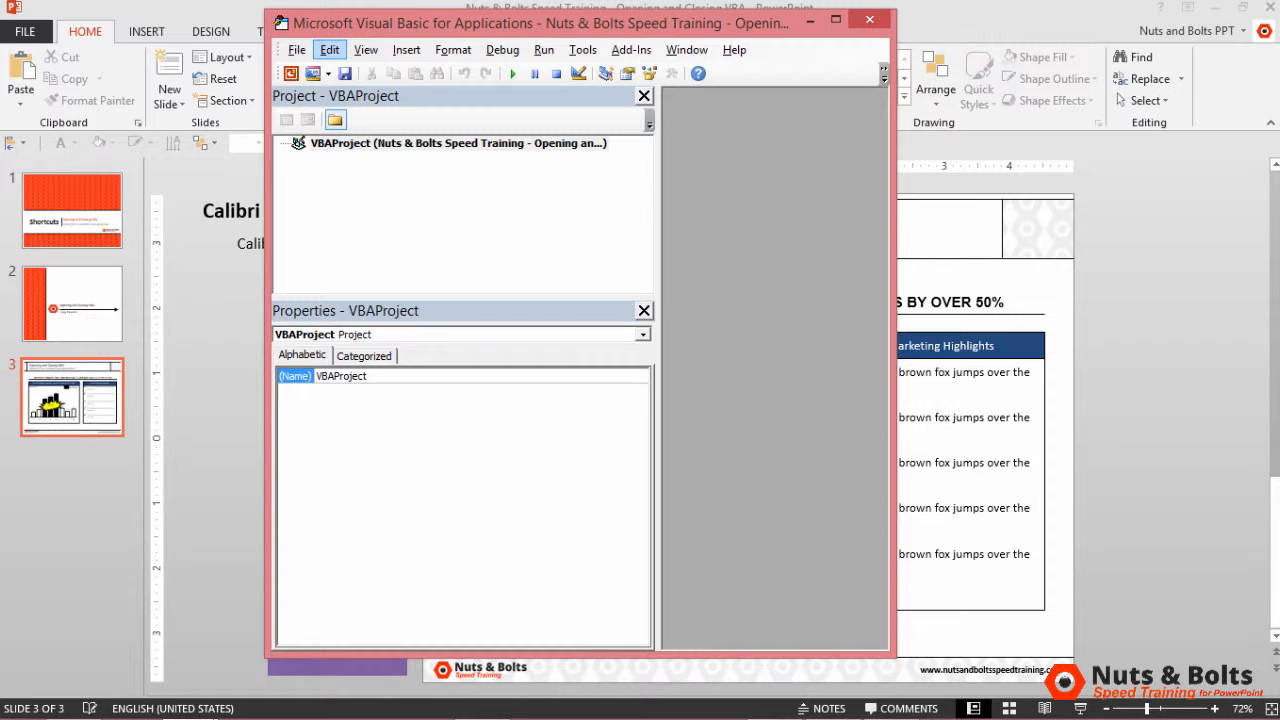
pyautogui.click(868, 20)
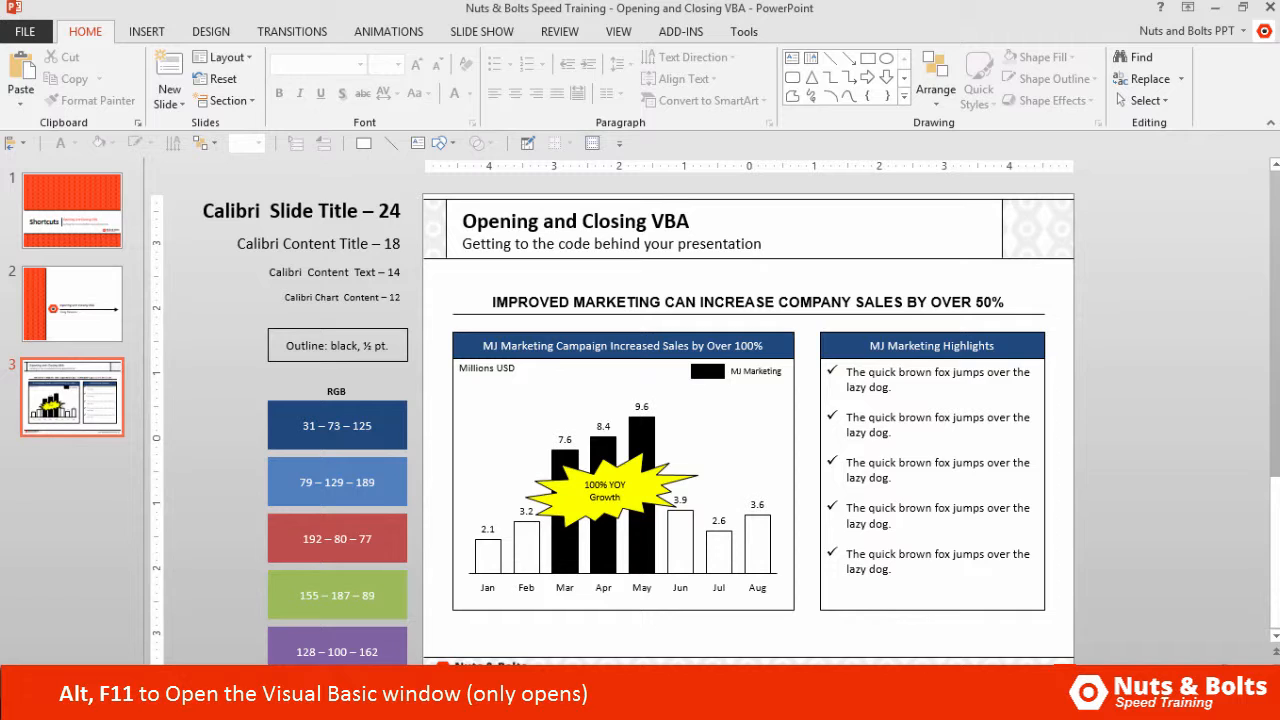
pyautogui.press('Alt+F11')
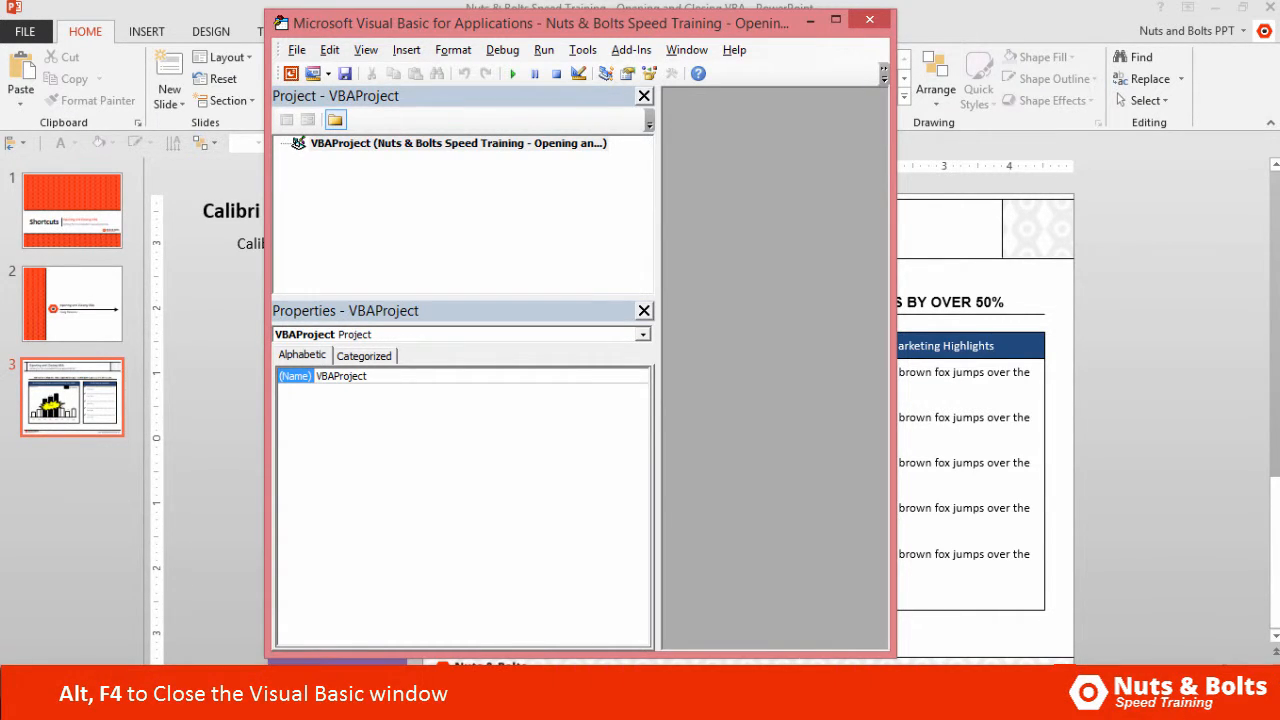
# - Close the VBA editor with Alt+F4, leaving the Opening and Closing VBA slide showing
pyautogui.press('alt+f4')
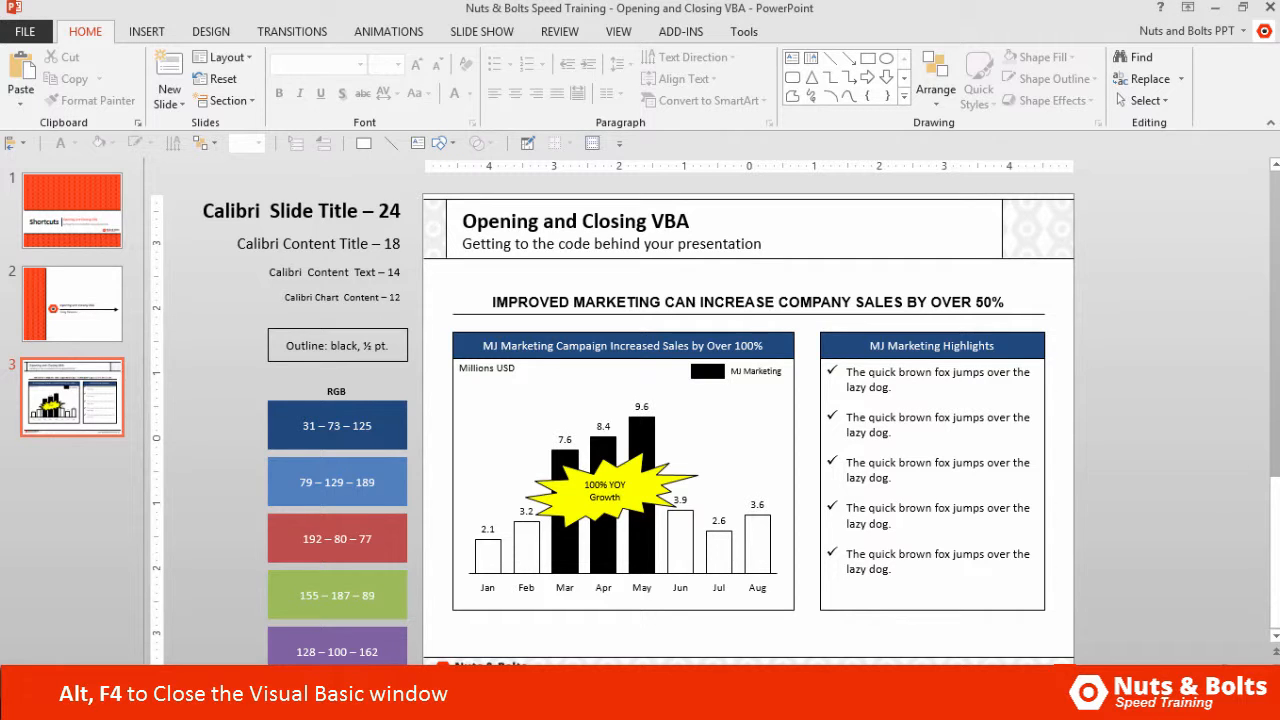